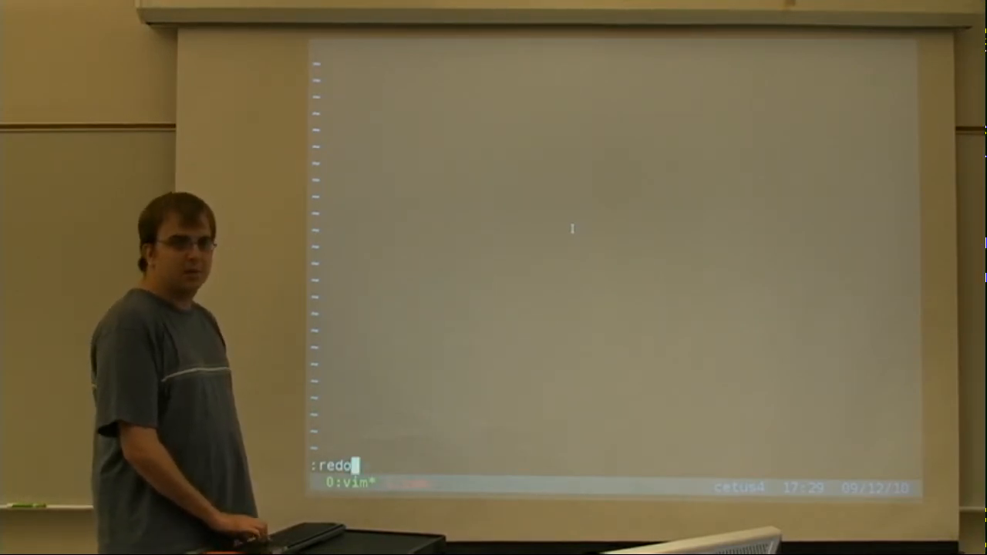
Step: Run :redo, then quit vim with :q to return to the zsh prompt
{"action": "key", "text": "Return"}
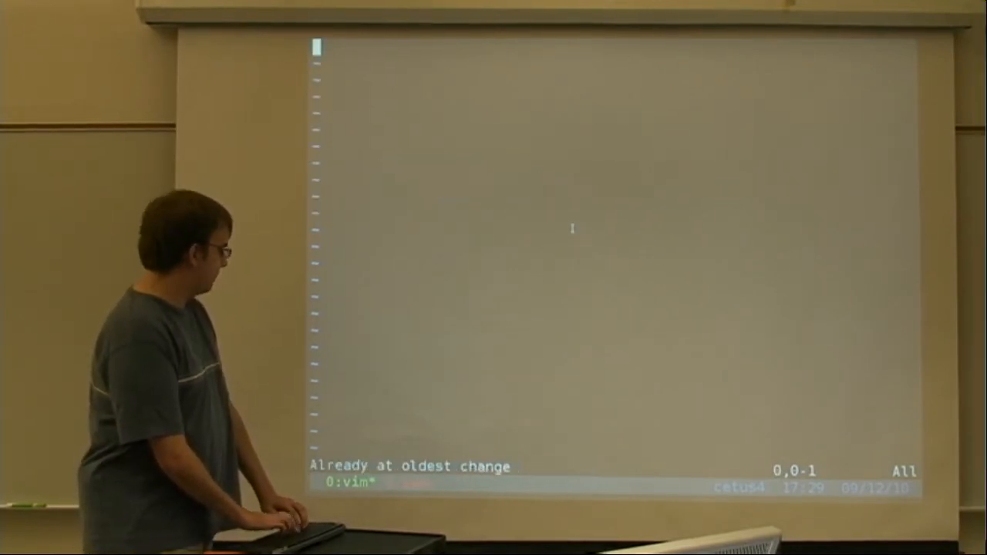
{"action": "type", "text": ":q\\"}
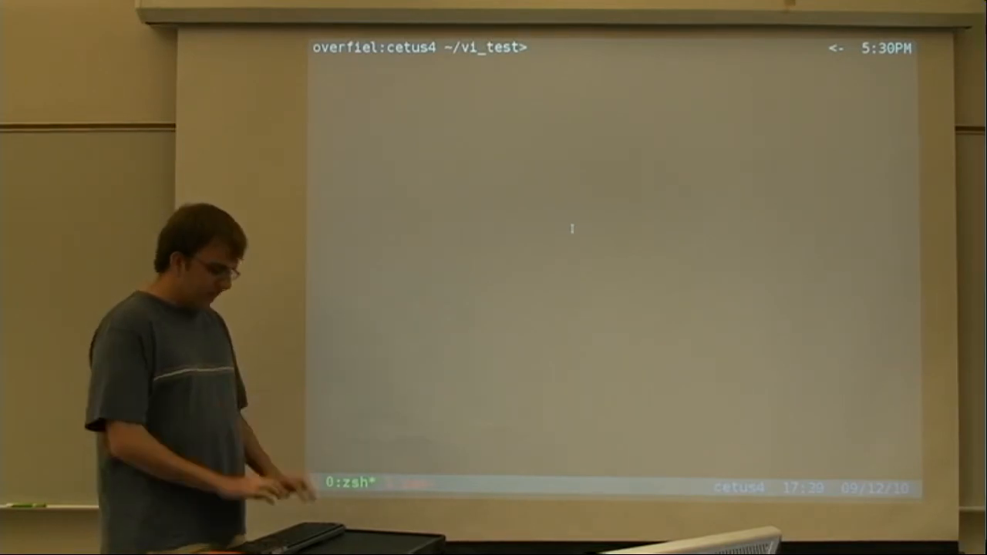
Step: Launch vi on demo1.cpp from the vi_test folder
{"action": "type", "text": "vi"}
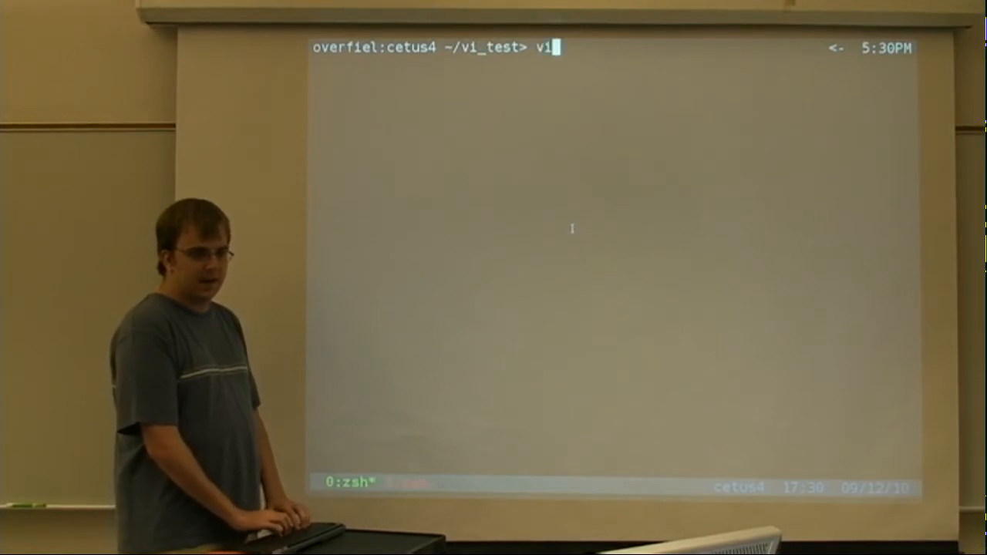
{"action": "type", "text": "demo1"}
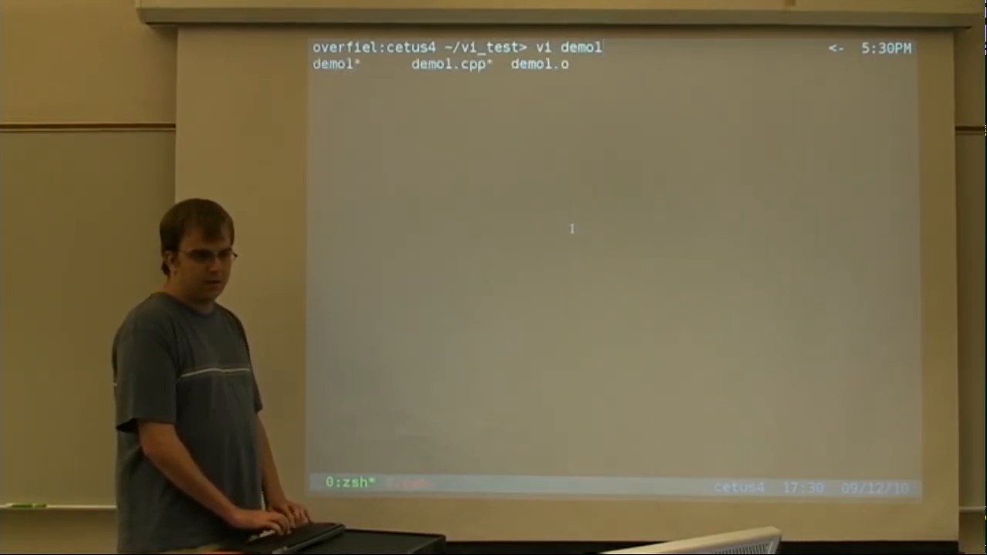
{"action": "type", "text": ".cpp"}
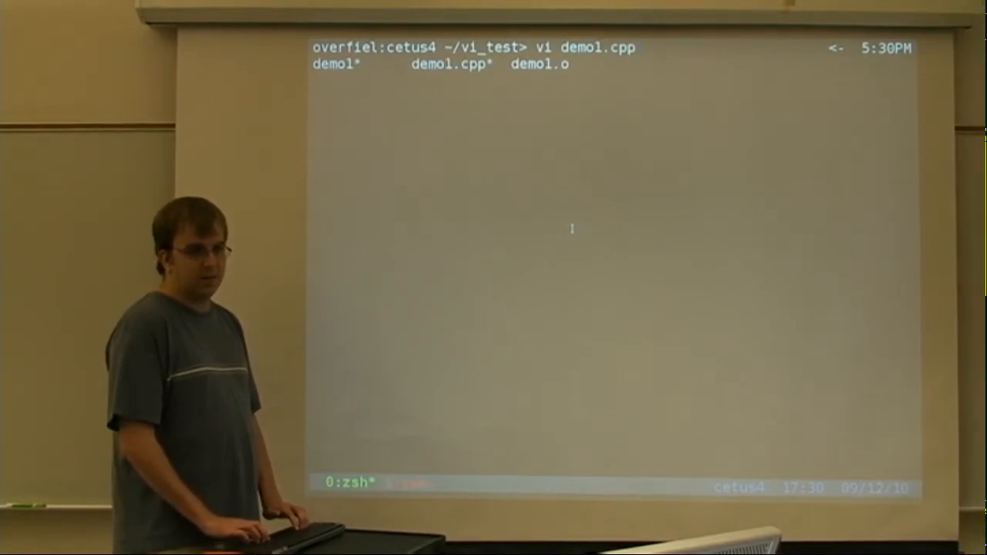
{"action": "key", "text": "Return"}
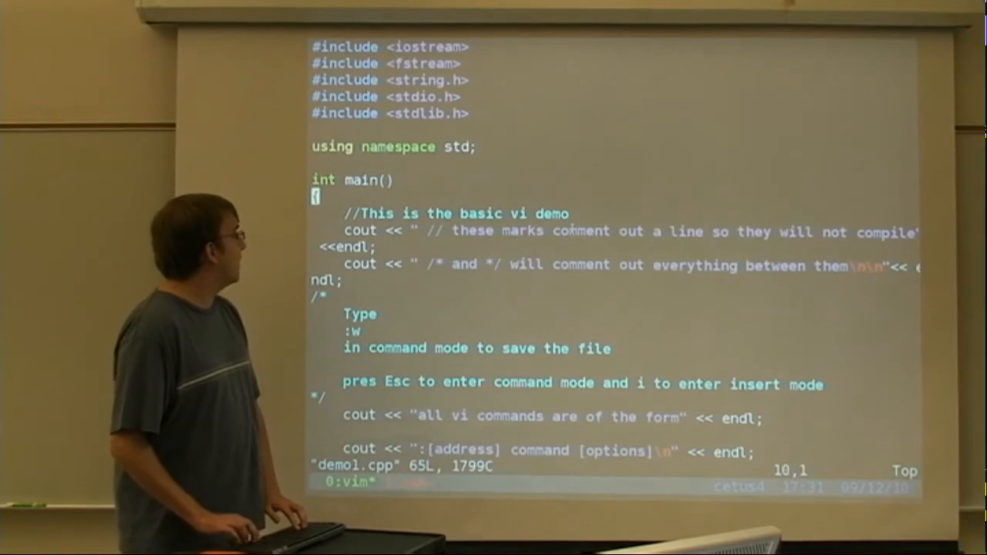
{"action": "key", "text": "i"}
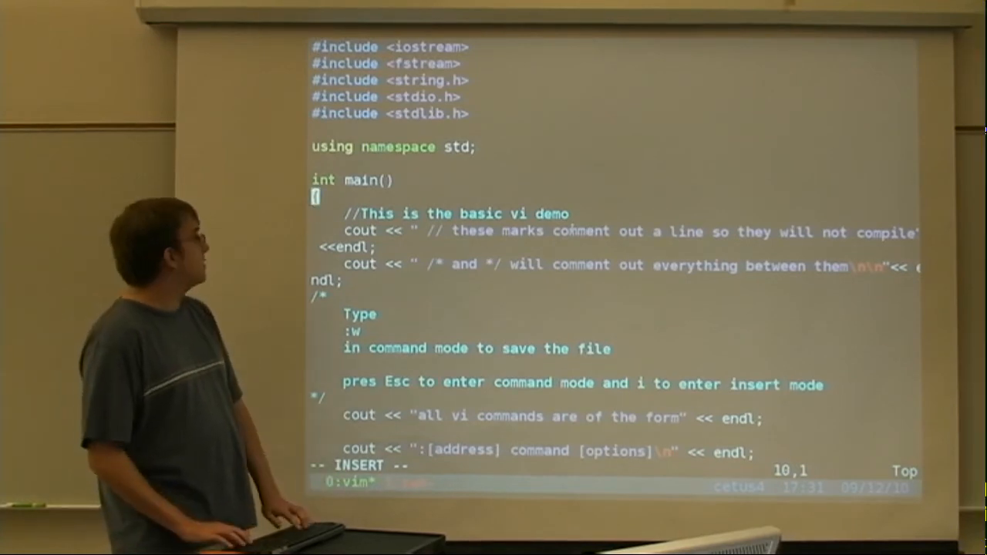
{"action": "type", "text": "klj"}
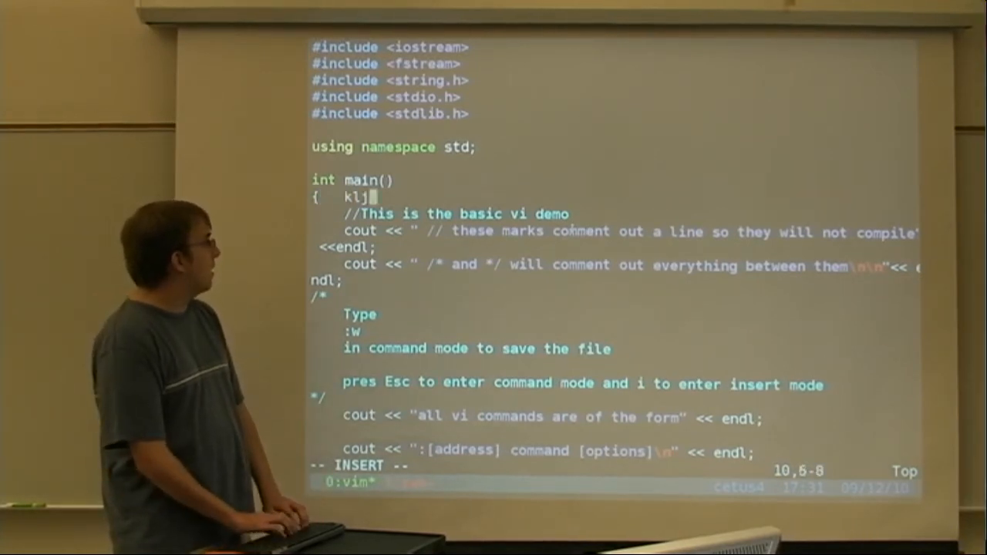
{"action": "key", "text": "BackSpace"}
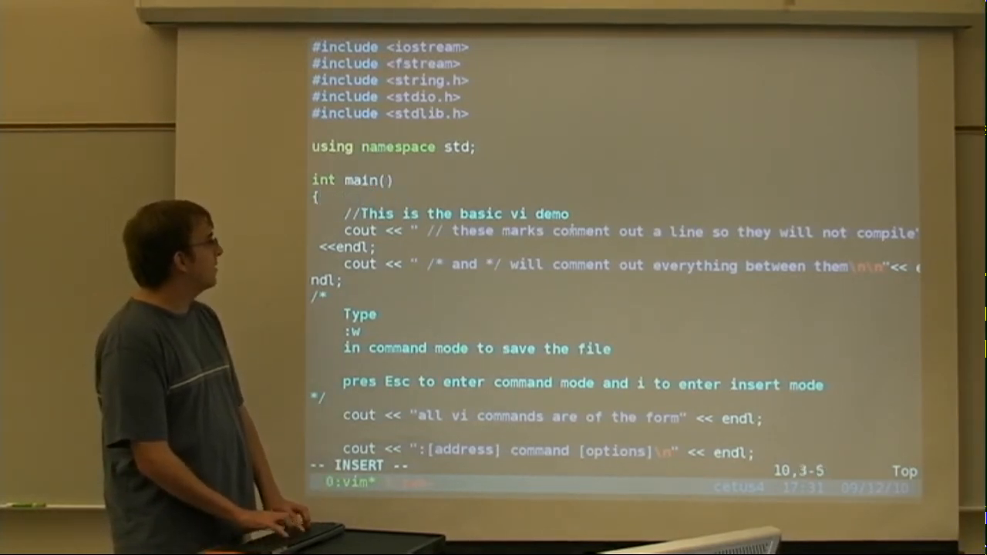
{"action": "type", "text": "typing th"}
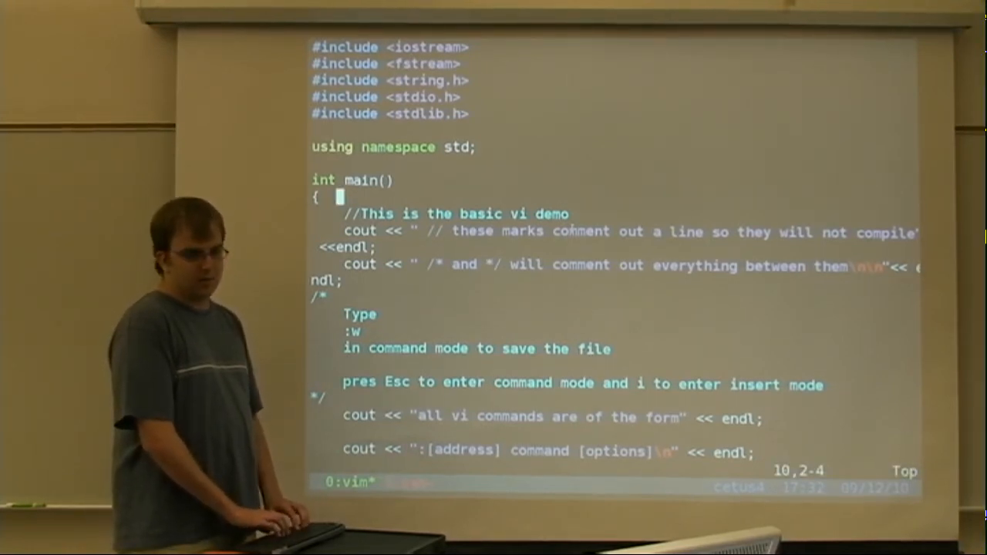
Step: Enter and leave insert mode, then save demo1.cpp with :w
{"action": "key", "text": "i"}
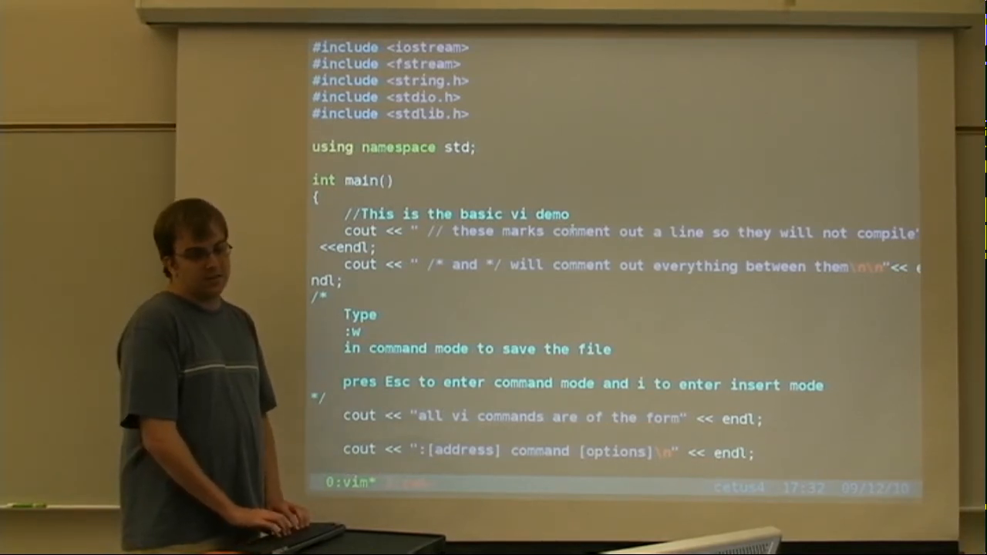
{"action": "type", "text": ":"}
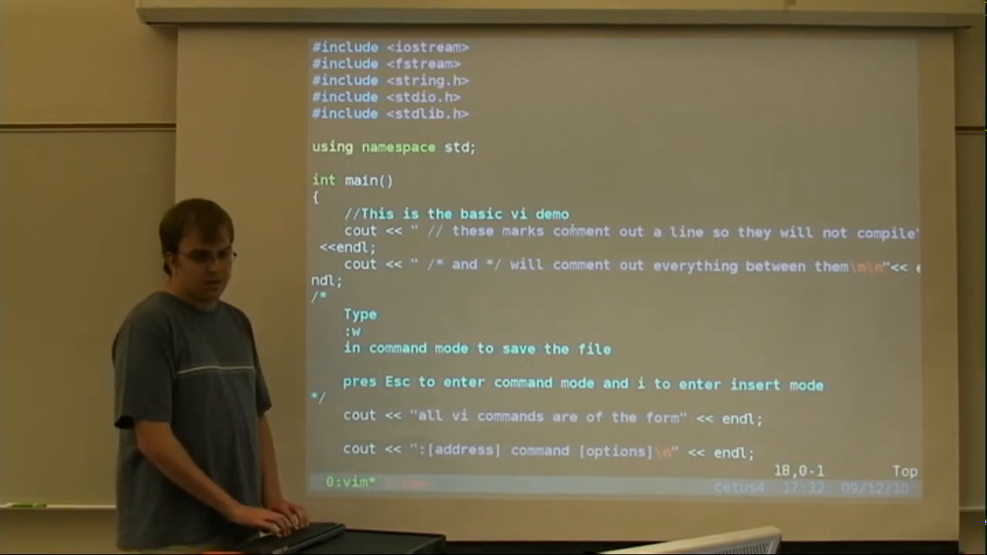
{"action": "type", "text": ":w"}
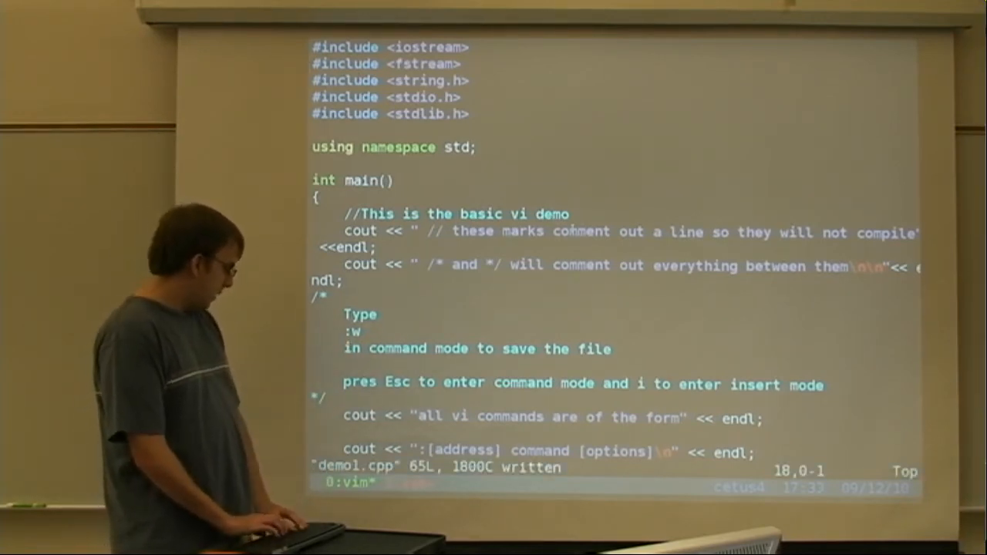
Step: Write a copy of the buffer to a new file named filename with :w filename
{"action": "type", "text": ":w"}
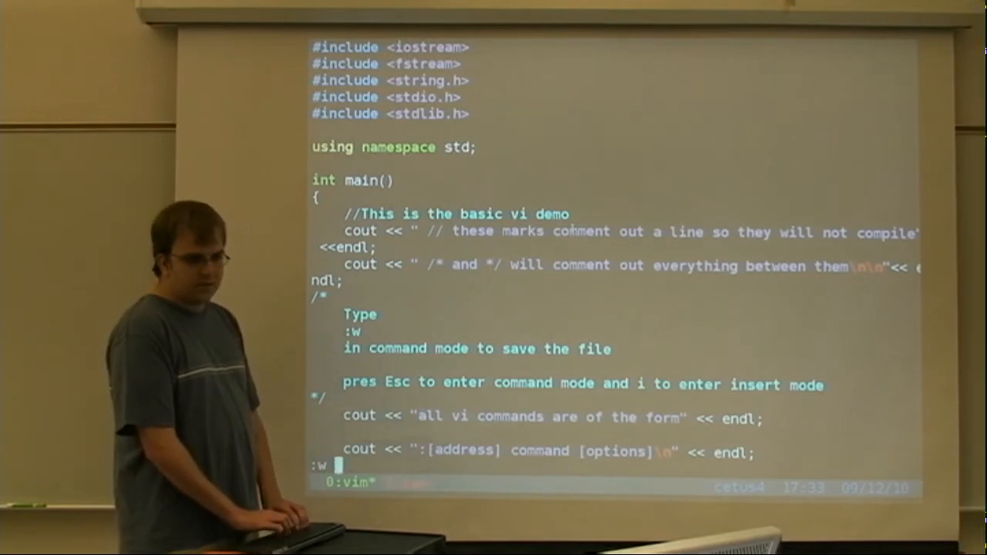
{"action": "type", "text": "filen"}
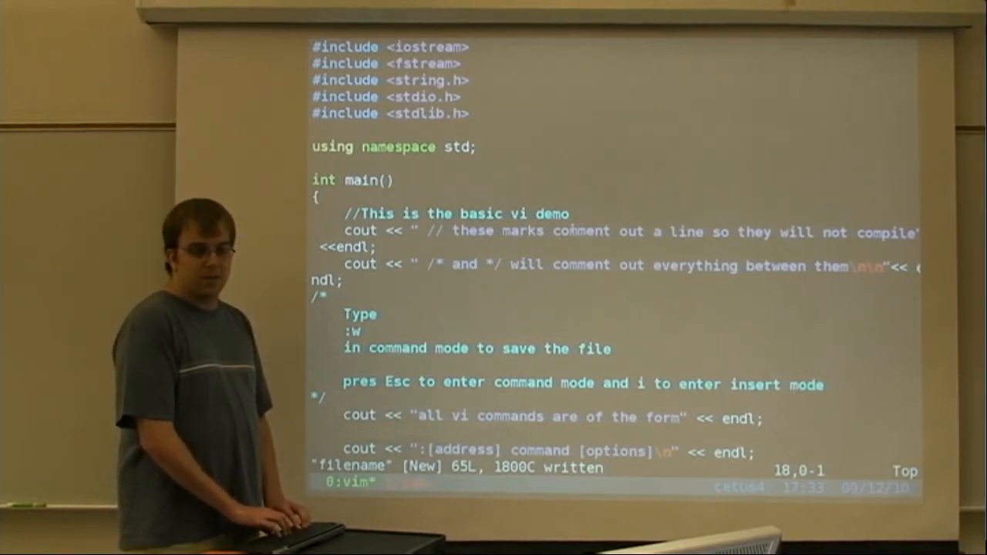
{"action": "type", "text": ":w"}
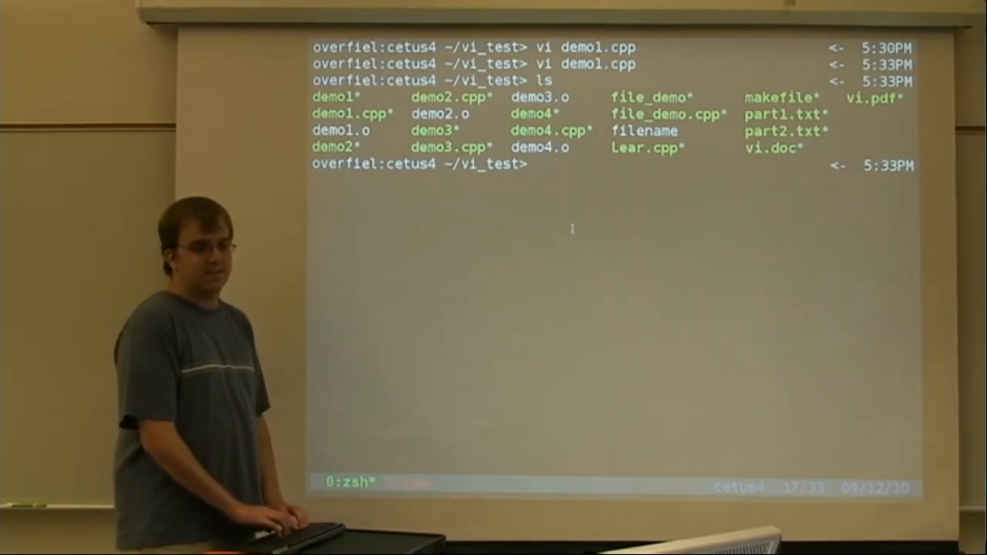
Step: Start vi on demo1.cpp again from the zsh prompt
{"action": "type", "text": "vi d"}
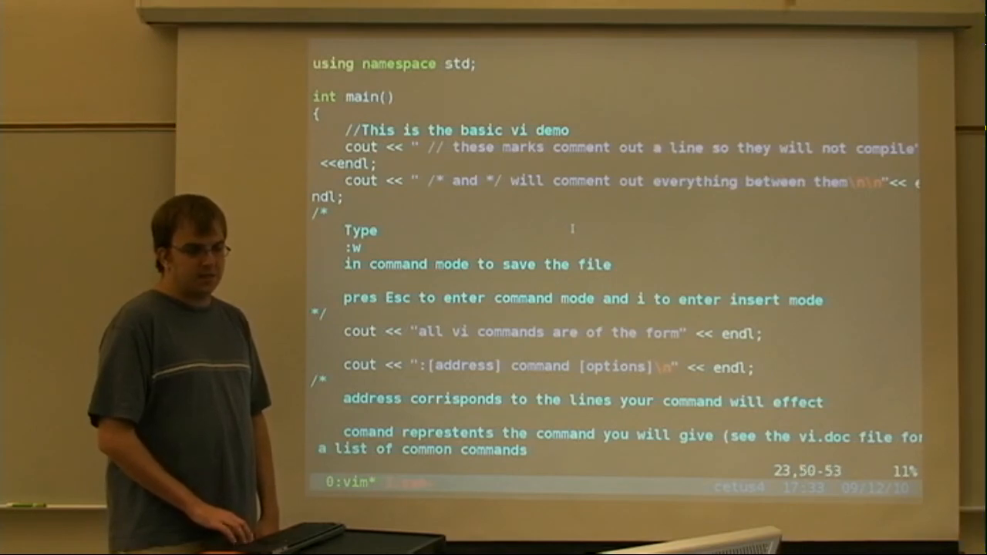
{"action": "key", "text": "Down"}
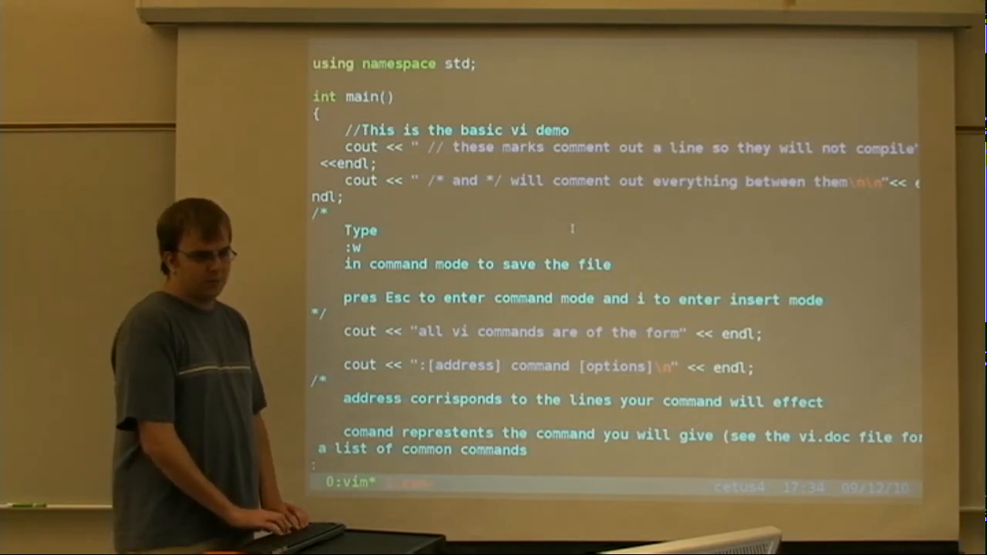
{"action": "type", "text": ":30"}
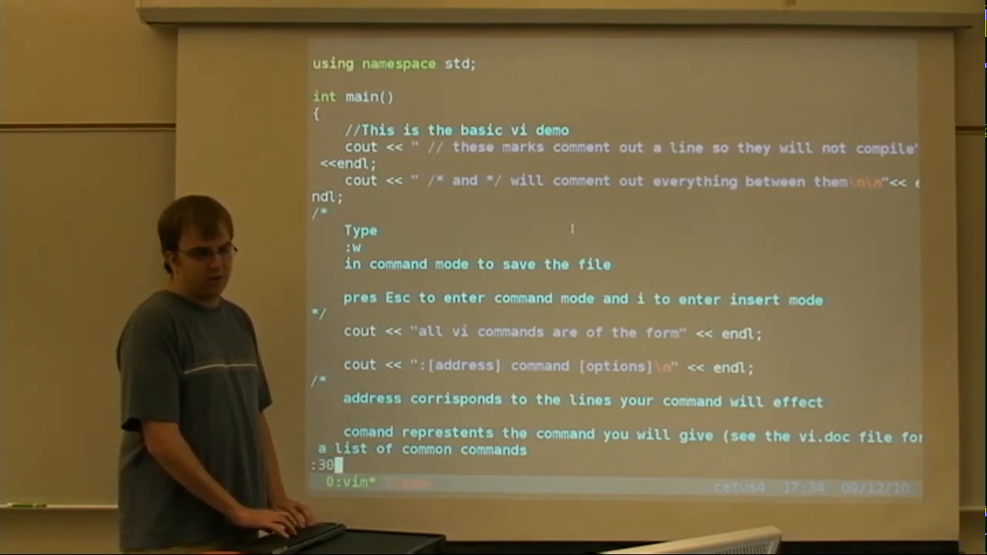
{"action": "type", "text": "/3"}
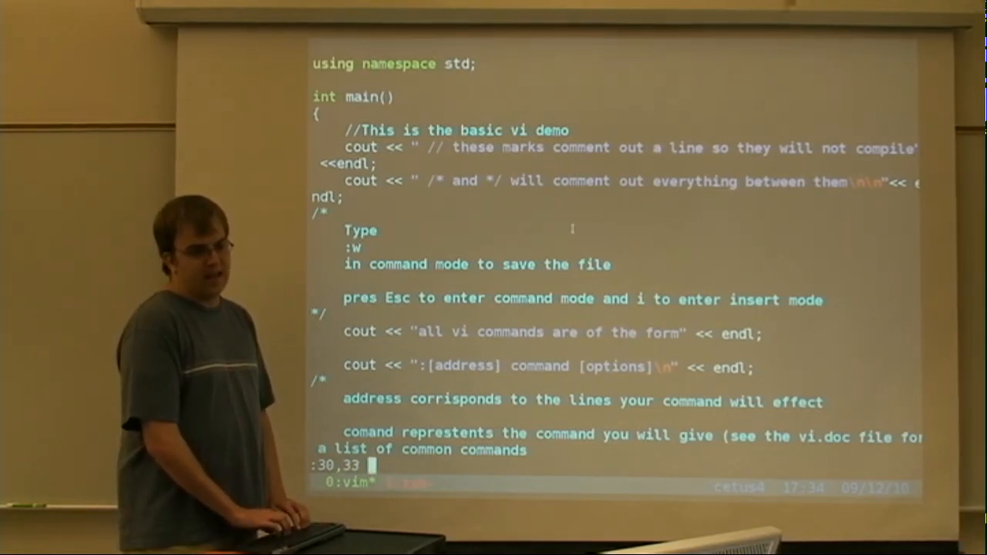
{"action": "type", "text": "command"}
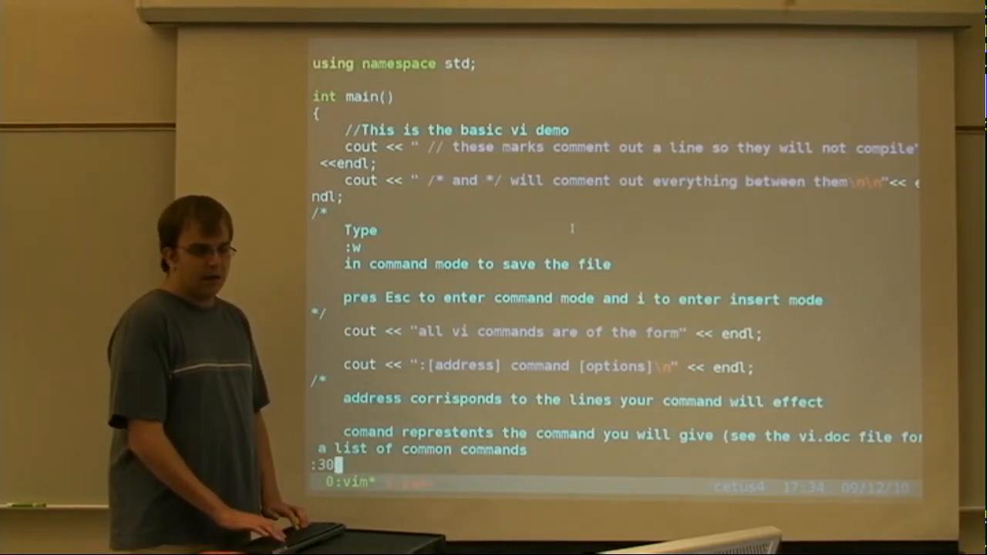
{"action": "key", "text": "Return"}
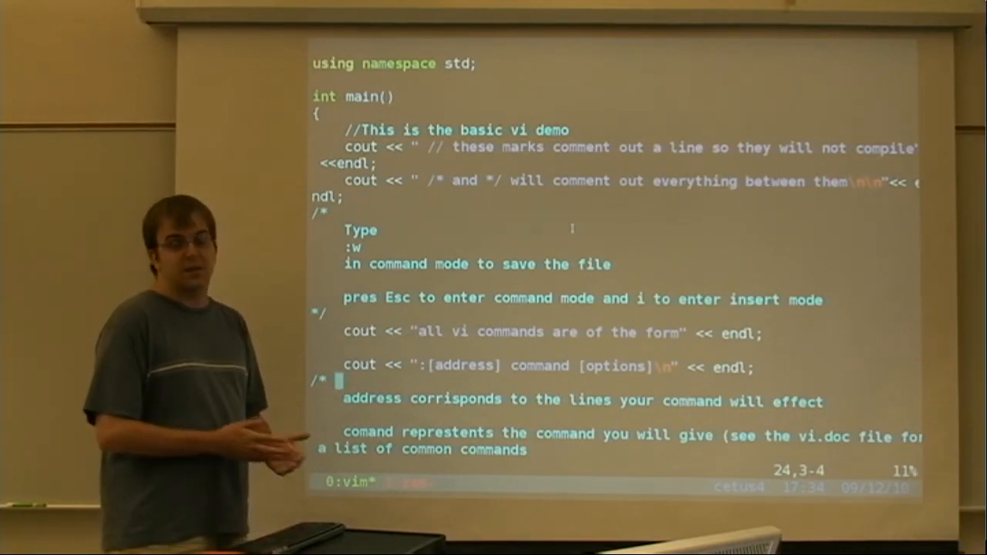